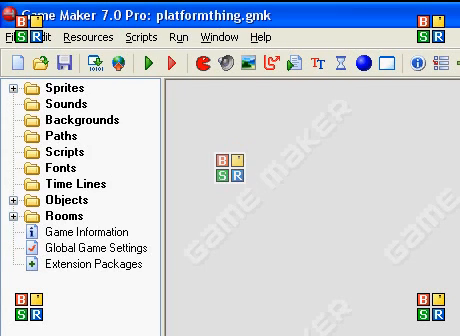
- Create sprite3 as a transparent 32×32 sprite loaded from an image file
{"action": "right_click", "coordinate": [48, 88]}
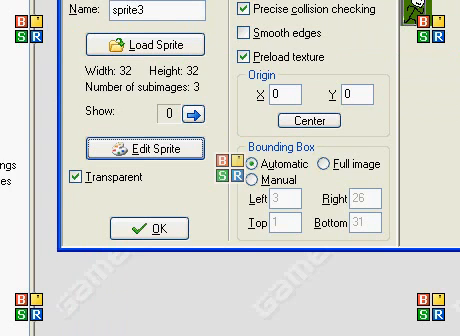
- Confirm sprite3, then create sprite4 and sprite5 and start loading sprite5's image
{"action": "left_click", "coordinate": [152, 228]}
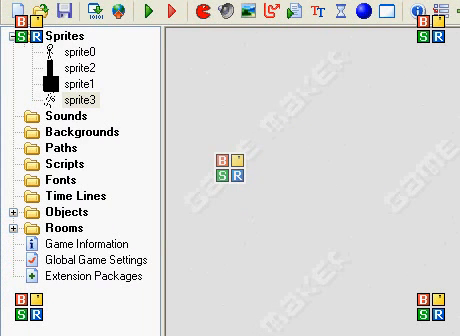
{"action": "right_click", "coordinate": [76, 100]}
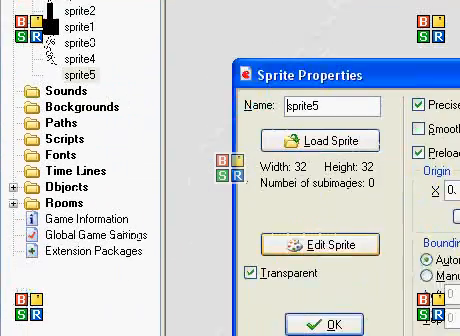
{"action": "left_click", "coordinate": [324, 244]}
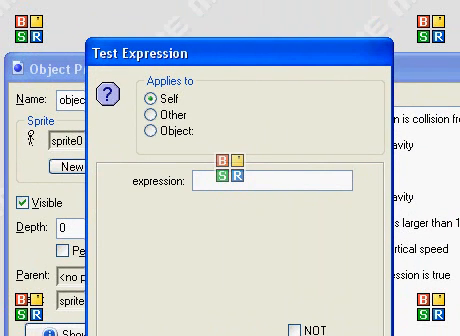
- Begin a place_free expression test in object0's Step event
{"action": "type", "text": "pla"}
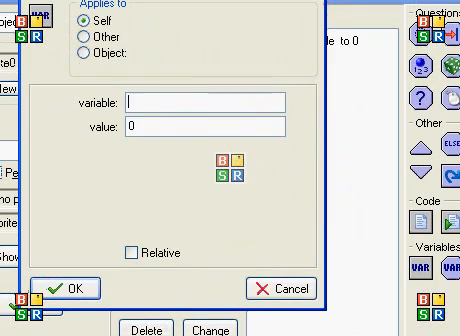
- Add Set Variable actions assigning dir the value 1 and then 0
{"action": "type", "text": "dir"}
{"action": "left_click", "coordinate": [204, 126]}
{"action": "type", "text": "1"}
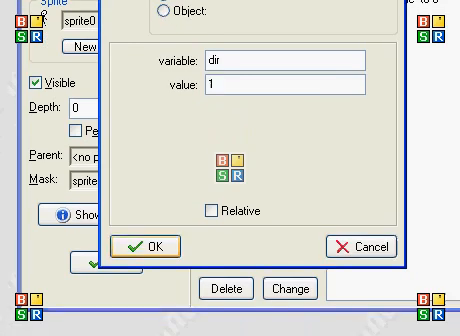
{"action": "left_click", "coordinate": [152, 248]}
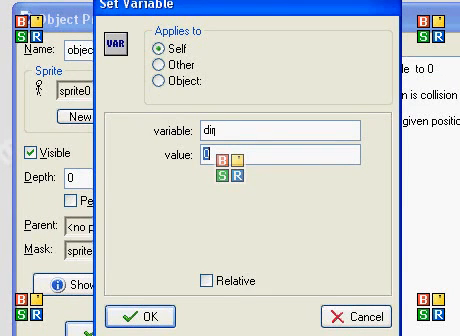
{"action": "left_click", "coordinate": [148, 308]}
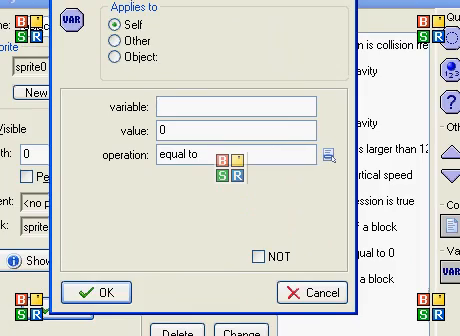
- Test whether dir equals 0 and change the sprite to sprite6
{"action": "left_click", "coordinate": [92, 292]}
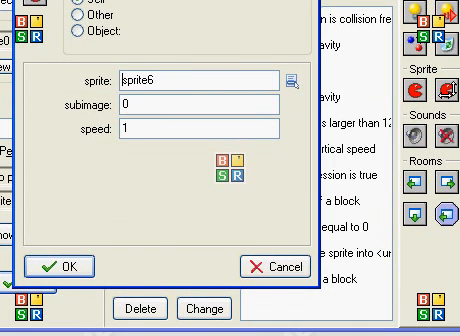
{"action": "left_click", "coordinate": [62, 266]}
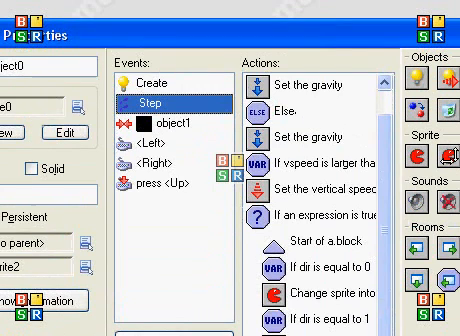
- Change the sprite into sprite4 for self, subimage image_index, speed 0.5
{"action": "left_click", "coordinate": [160, 148]}
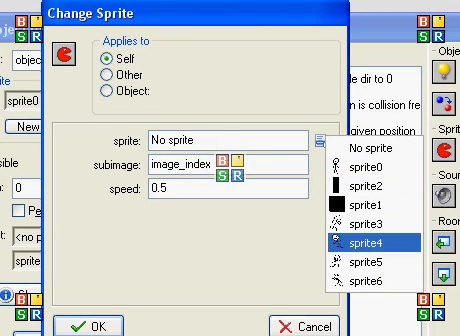
{"action": "left_click", "coordinate": [376, 242]}
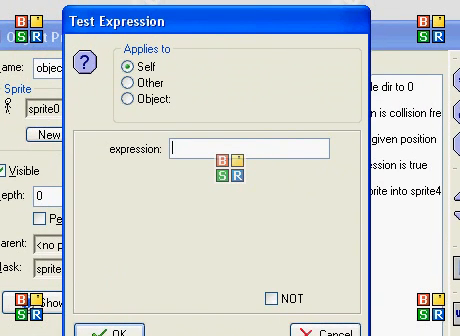
- Add a Test Expression checking NOT place_free(x,y+1) for the object itself
{"action": "type", "text": "place_"}
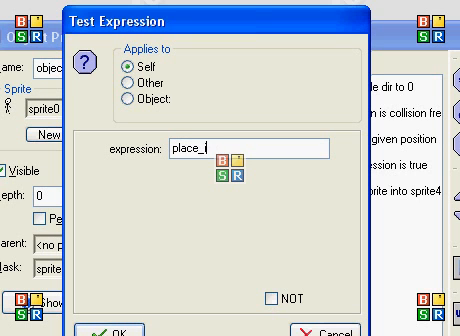
{"action": "type", "text": "free(x,y+"}
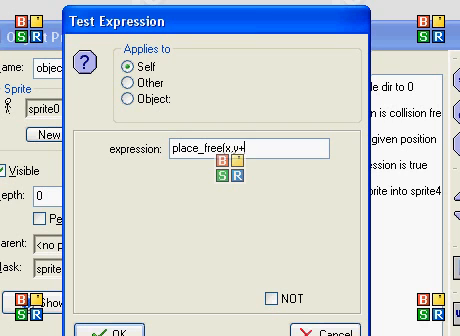
{"action": "type", "text": "1)"}
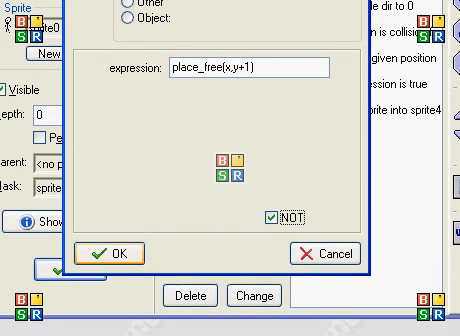
{"action": "left_click", "coordinate": [108, 252]}
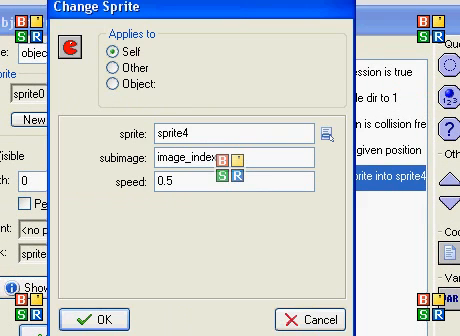
- Set the sprite-change action to sprite3 at speed 0.5
{"action": "left_click", "coordinate": [326, 132]}
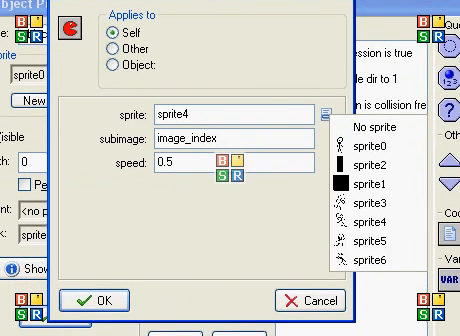
{"action": "left_click", "coordinate": [372, 196]}
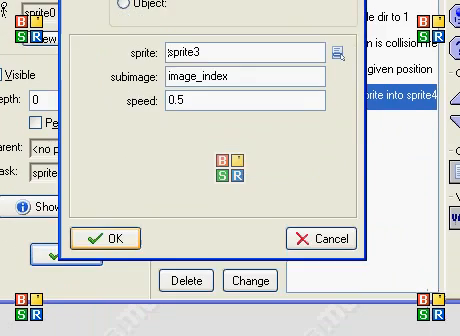
{"action": "left_click", "coordinate": [104, 238]}
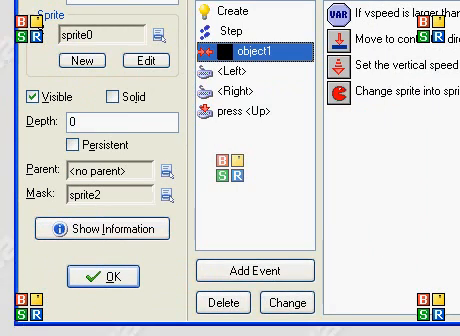
- Start adding a new event to object0 via Add Event
{"action": "left_click", "coordinate": [254, 270]}
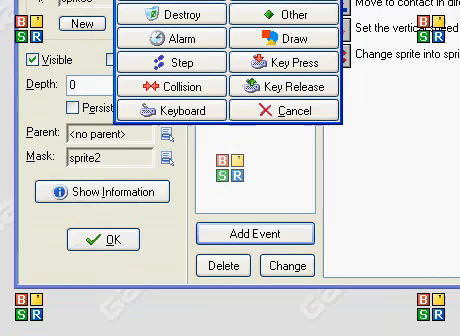